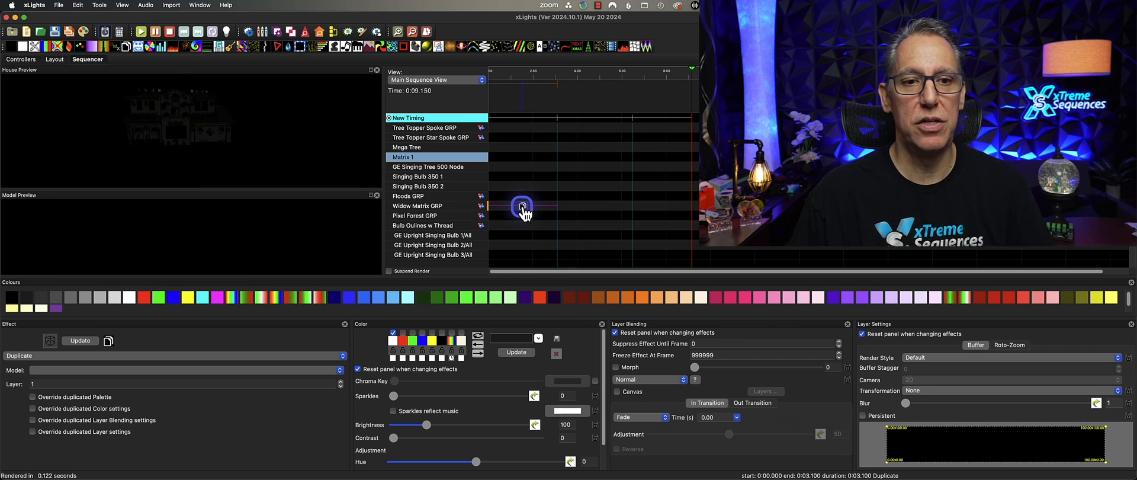
Set the Tree Topper's Butterfly style to 2.
drag(523, 206, 605, 213)
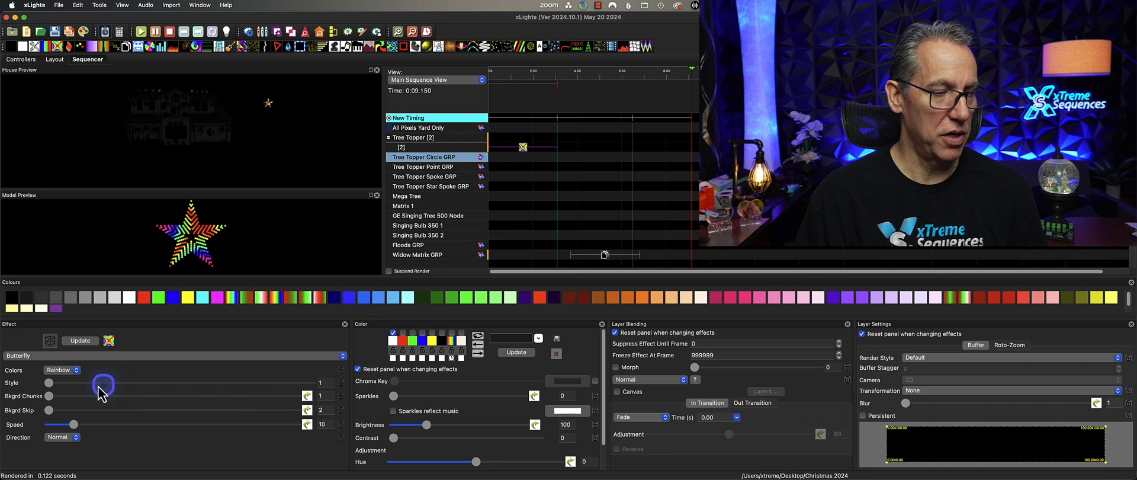
drag(104, 382, 75, 381)
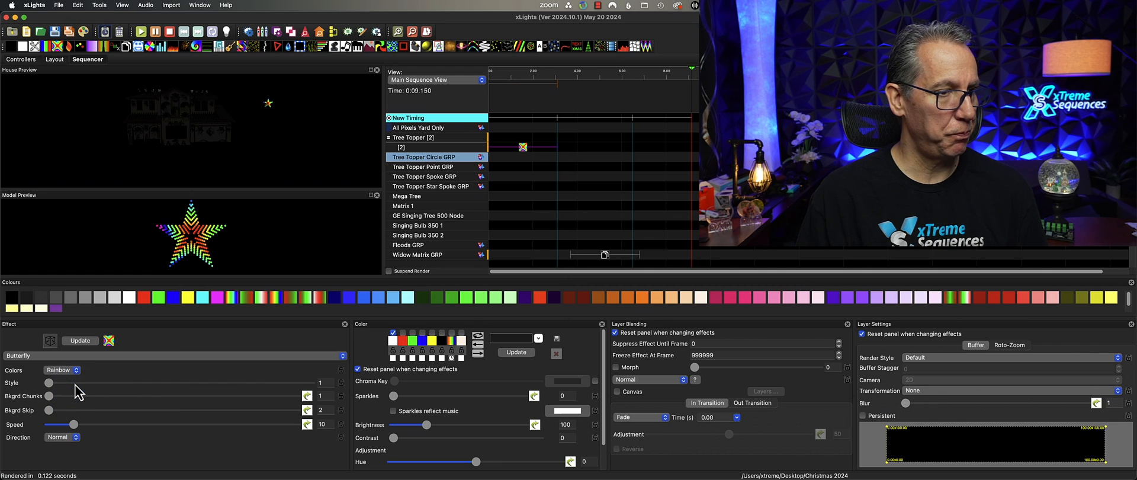
drag(50, 381, 95, 381)
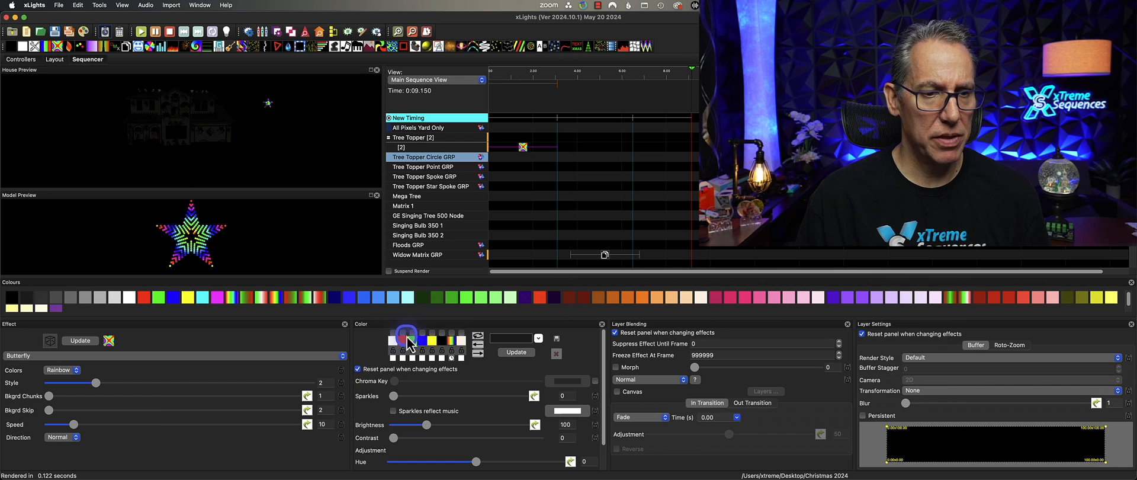
Add a palette colour and colour the Butterfly from the palette instead of Rainbow.
click(412, 332)
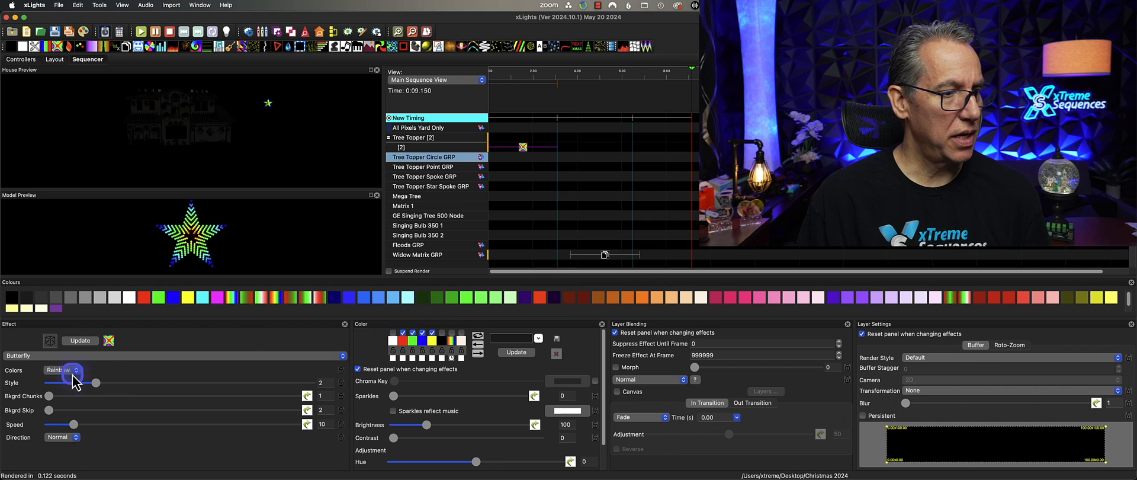
click(75, 371)
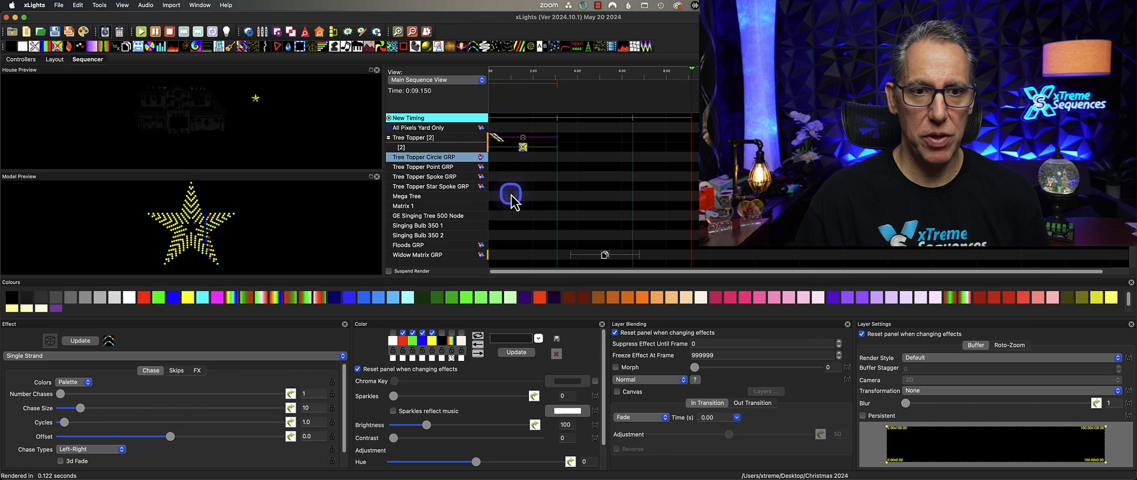
Render the Single Strand chase as Layer Star with five chases and 3D fade.
click(593, 139)
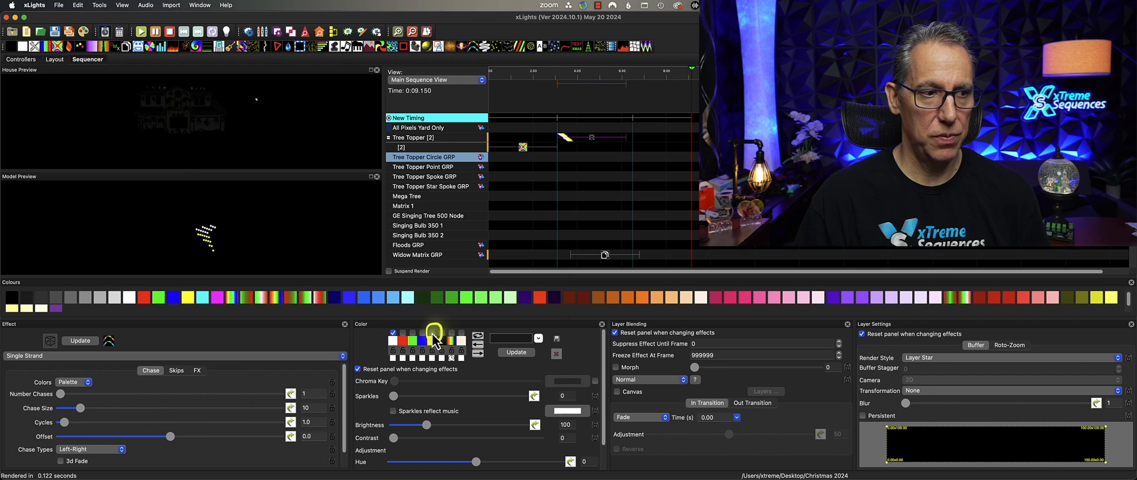
drag(60, 393, 109, 394)
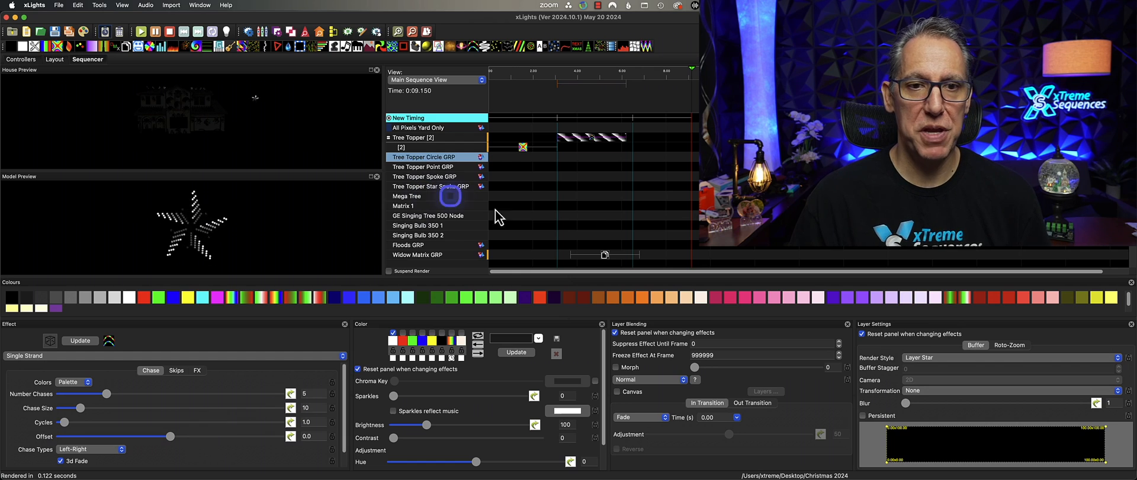
click(595, 141)
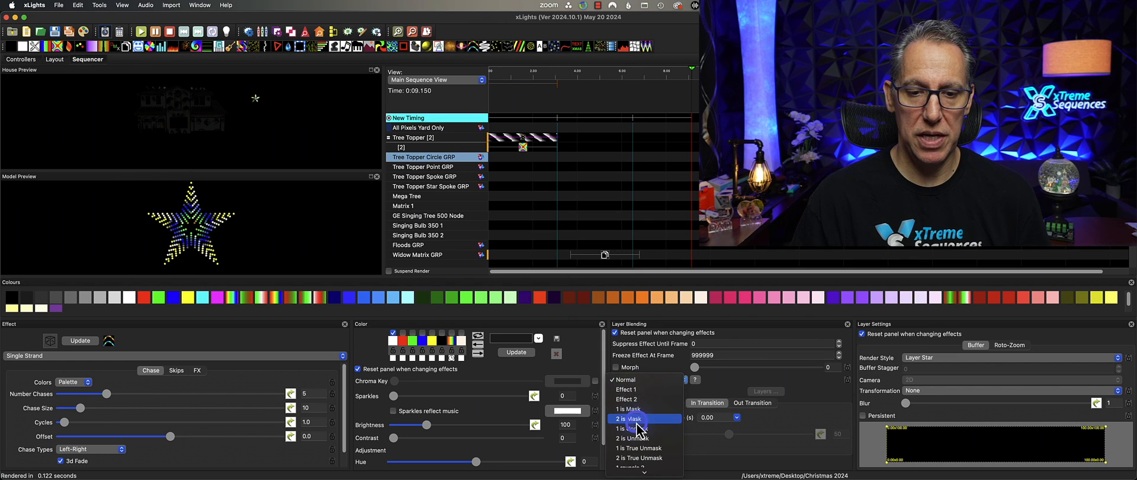
Blend the chase layer as 2 is Mask over the Butterfly layer.
click(627, 429)
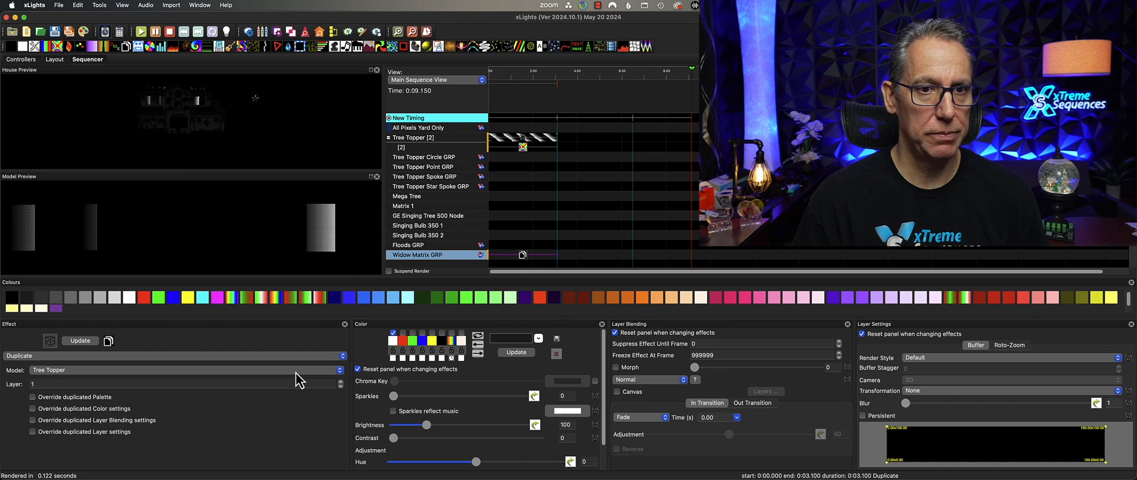
Duplicate the Tree Topper rendered Overlay - Centered, trying layer 2 then returning to layer 1.
click(187, 383)
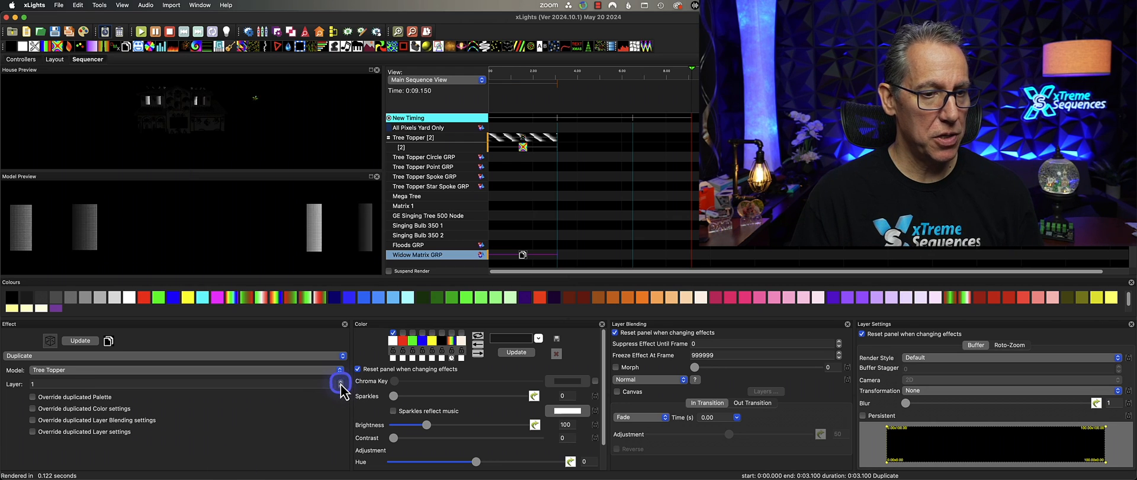
click(340, 381)
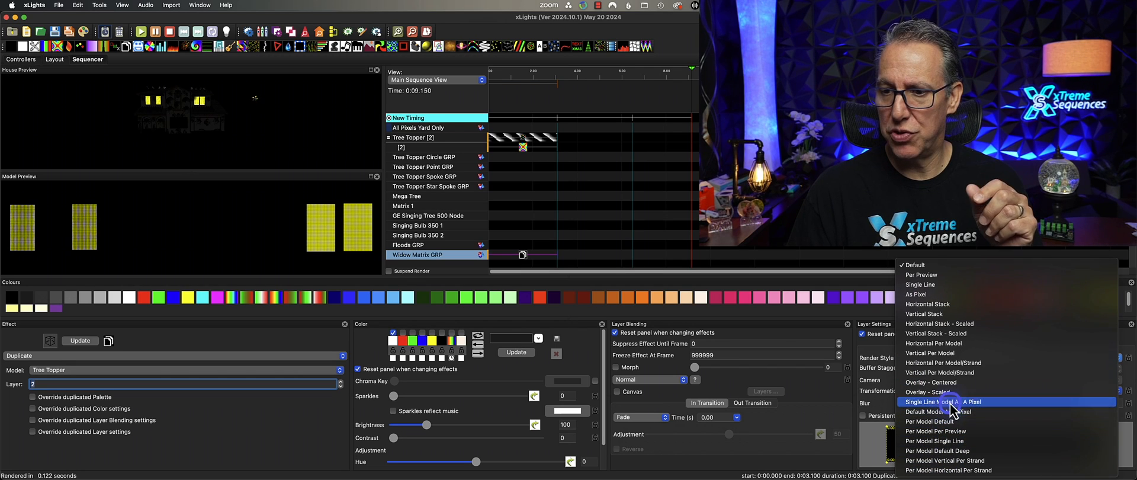
click(932, 382)
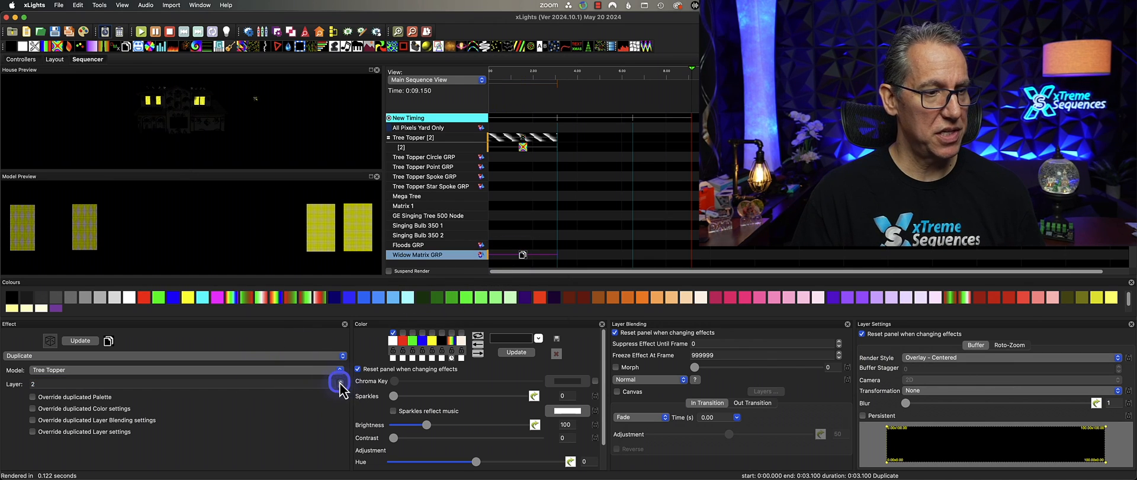
click(338, 384)
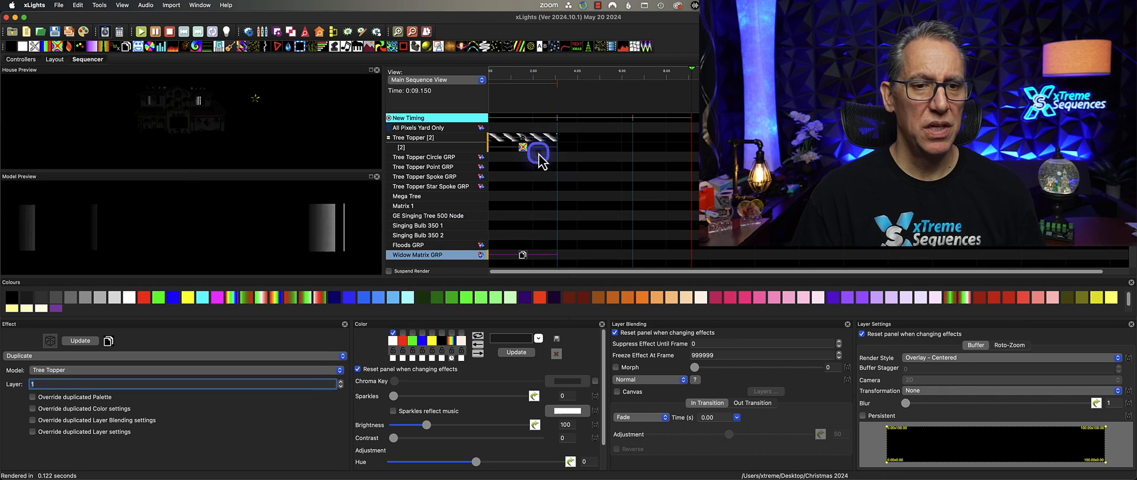
click(526, 151)
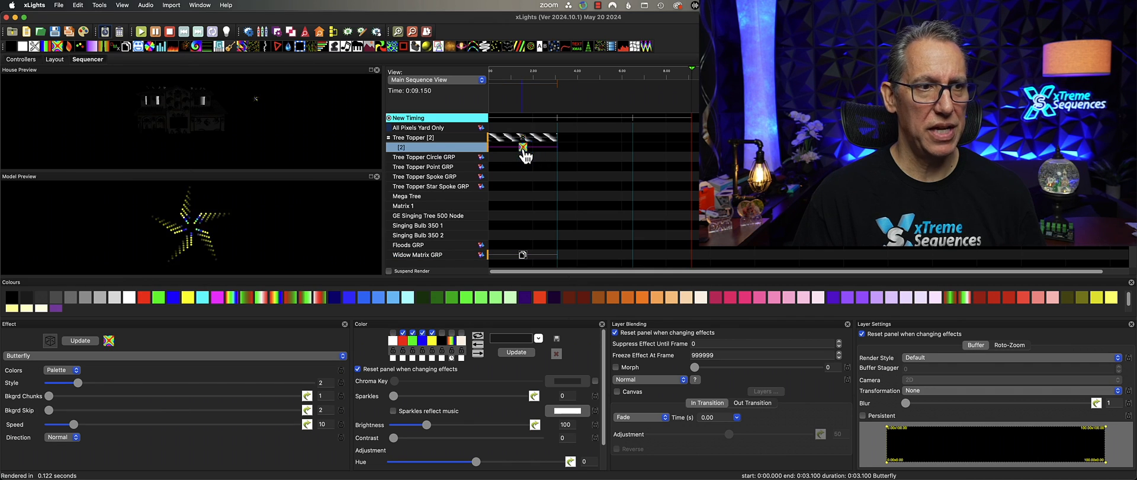
click(522, 150)
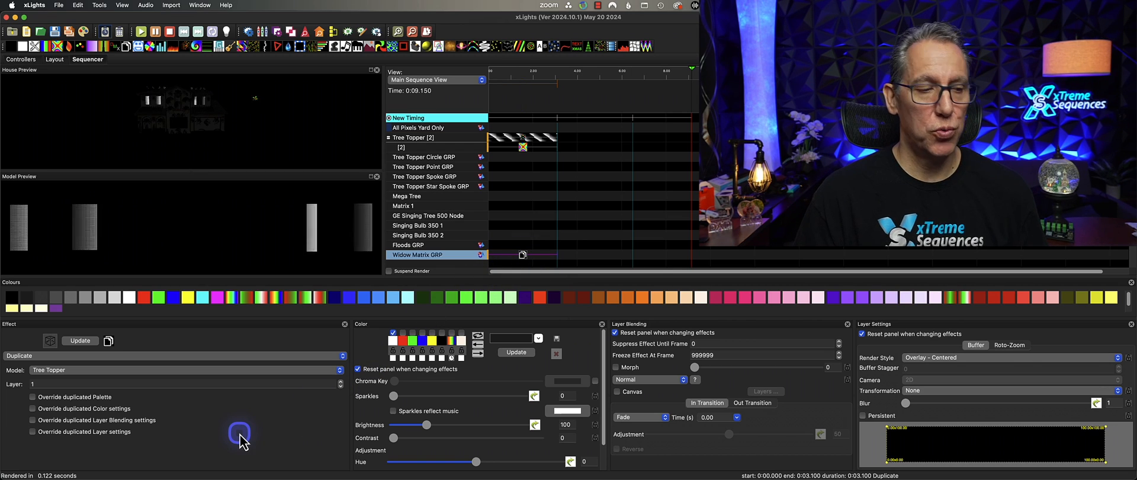
Override the duplicate's palette and colour settings and change its palette colours.
click(33, 397)
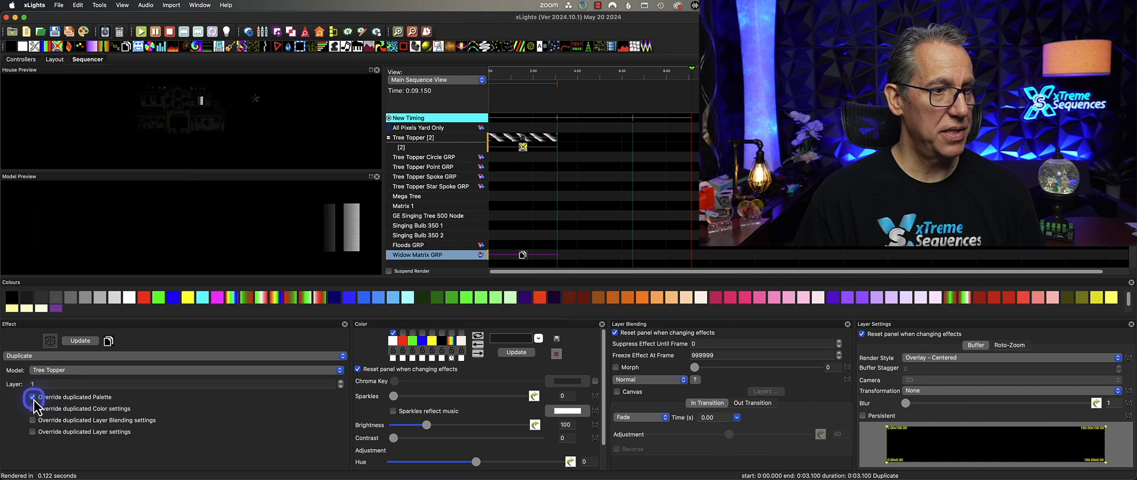
click(34, 397)
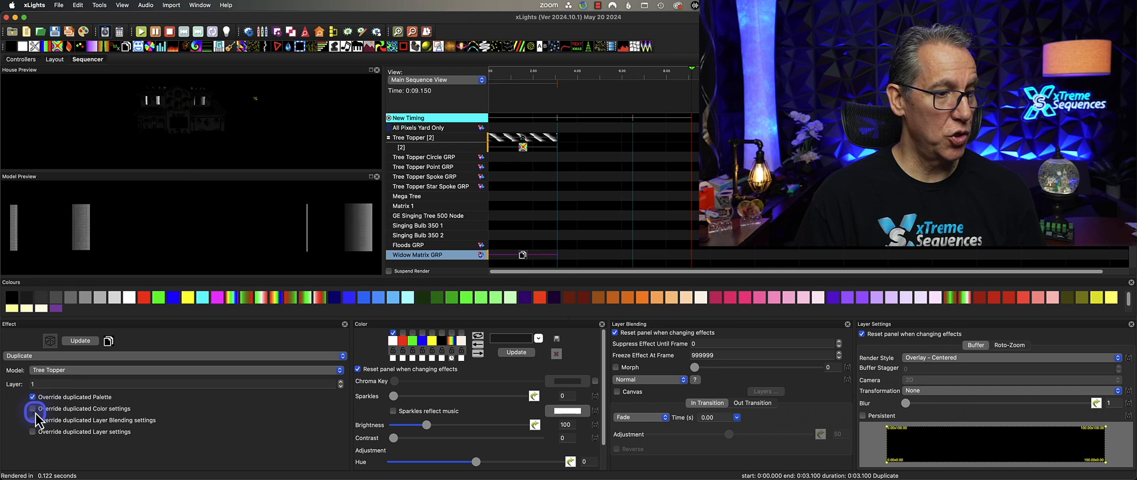
click(33, 408)
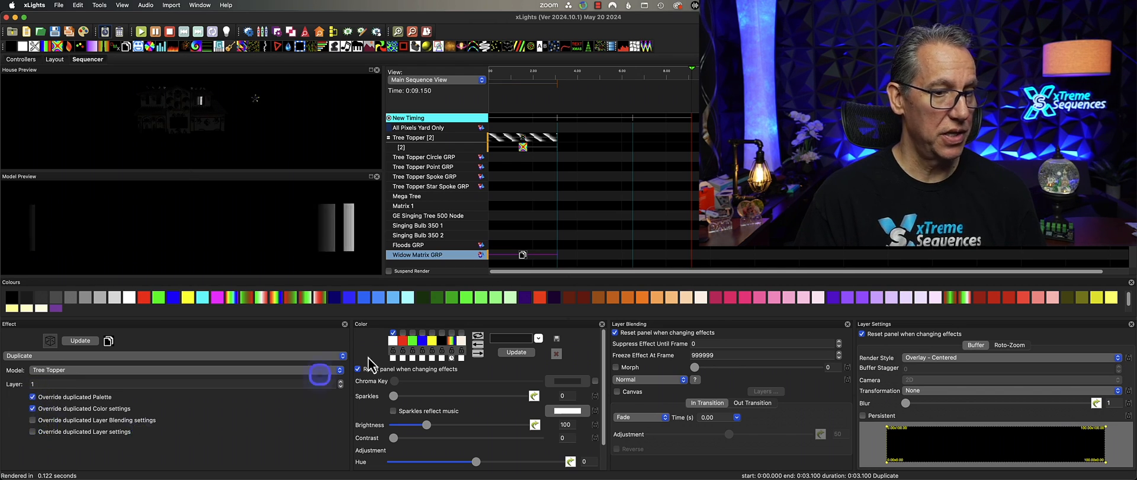
click(409, 340)
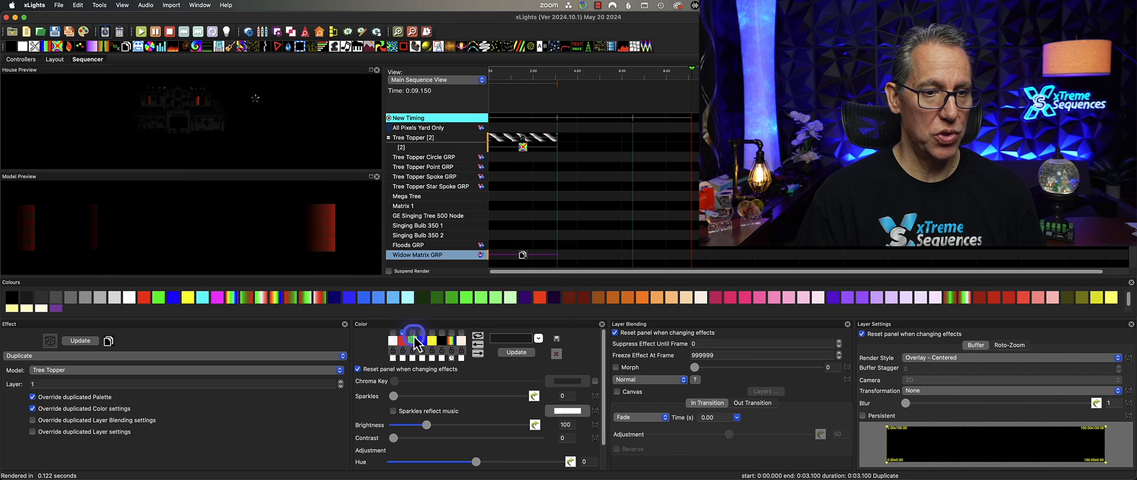
click(33, 421)
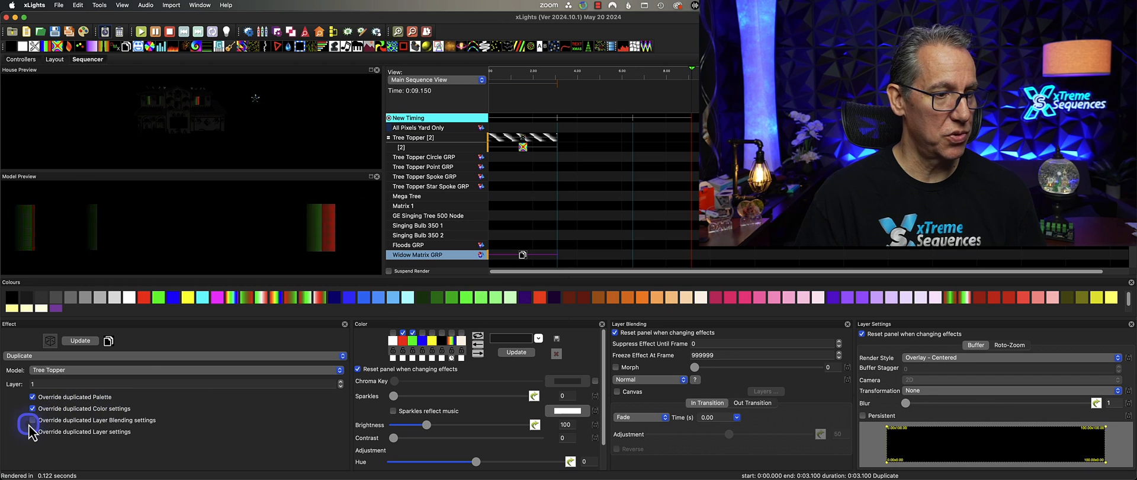
Override the duplicate's layer blending and layer settings, then view the Tree Topper's chase.
click(33, 431)
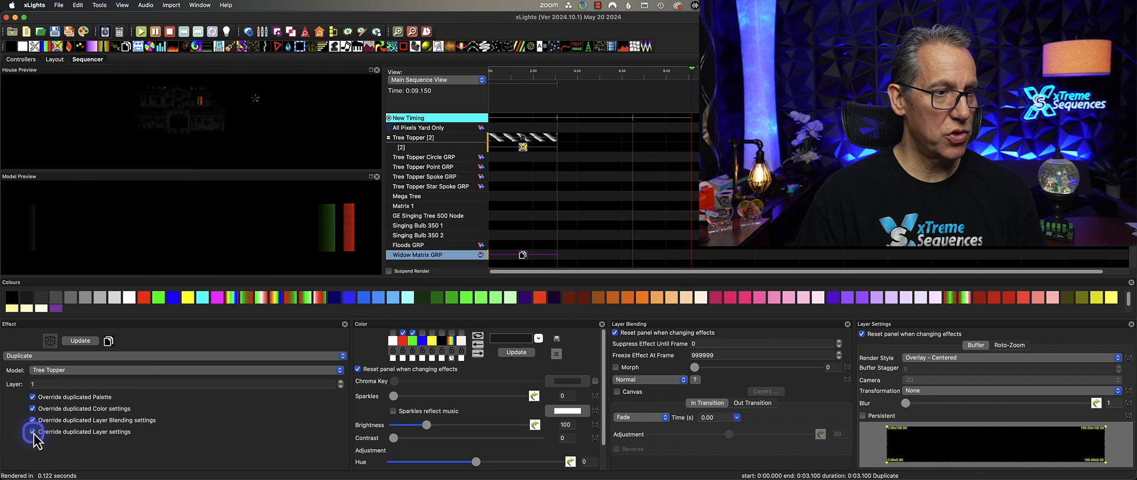
click(33, 431)
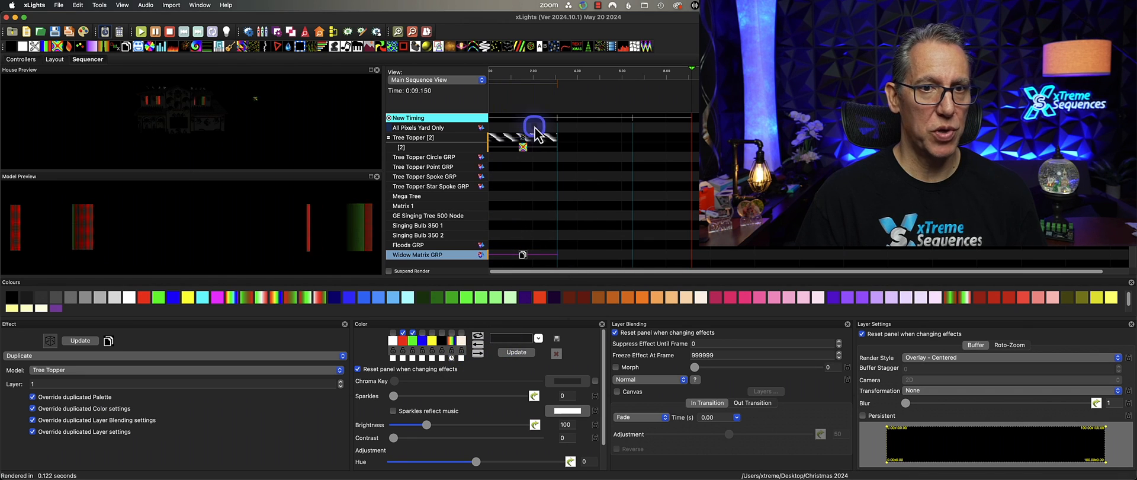
click(523, 138)
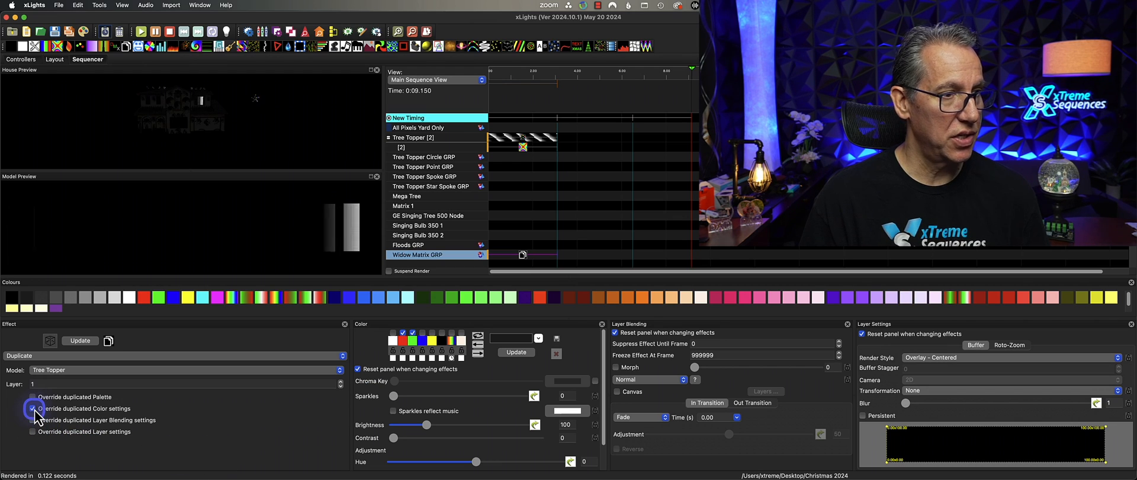
Toggle the duplicate's colour, layer blending and layer settings overrides.
click(34, 407)
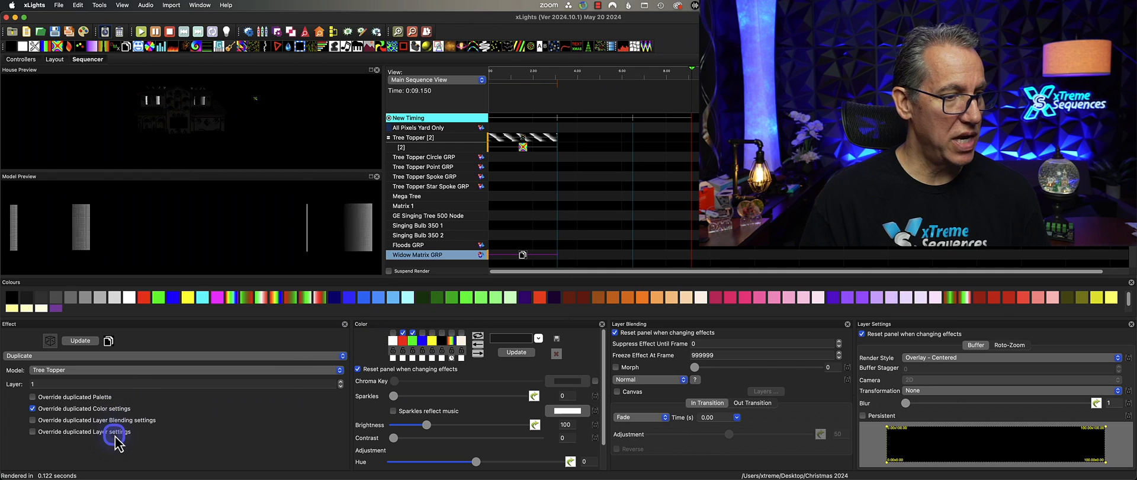
click(33, 431)
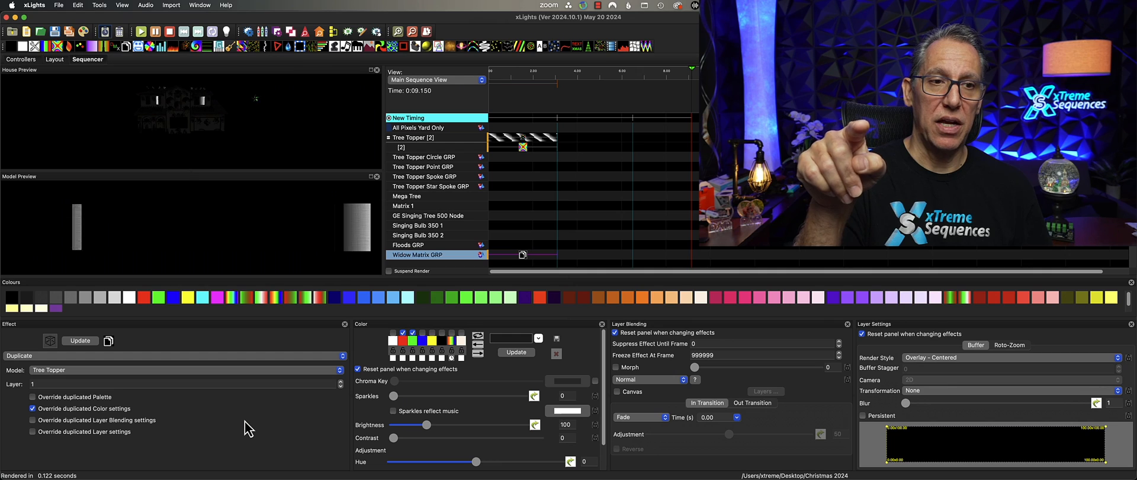
click(243, 422)
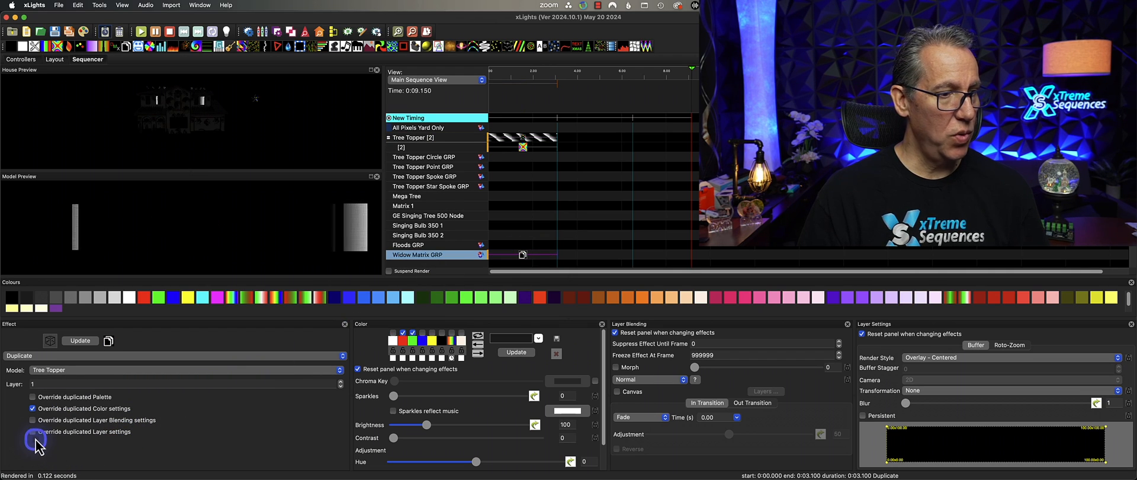
click(32, 431)
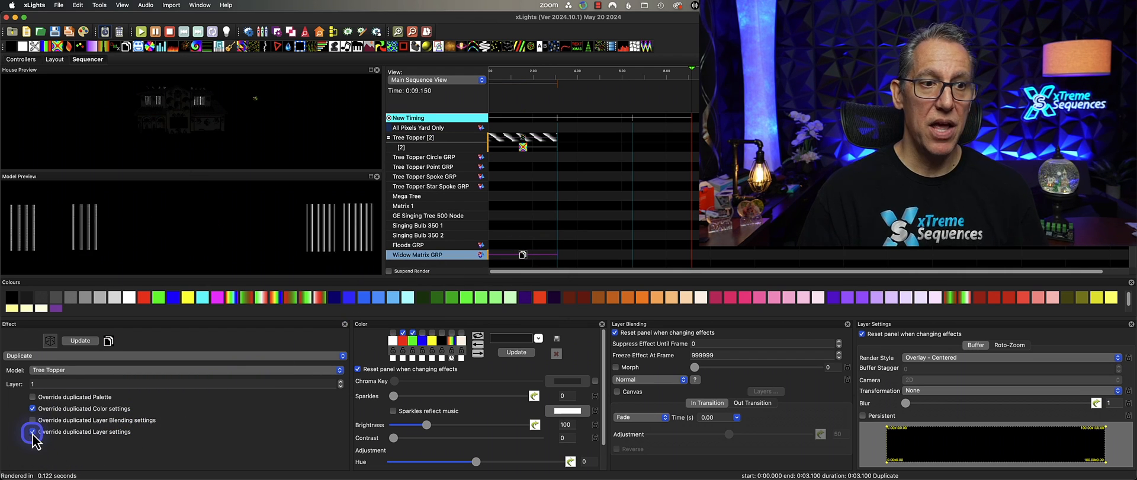
click(33, 431)
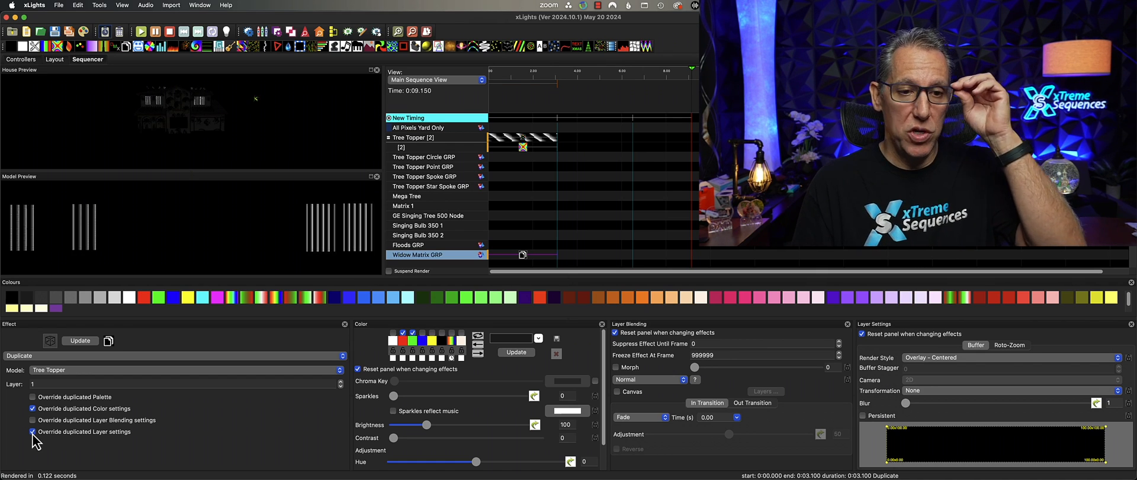
click(33, 431)
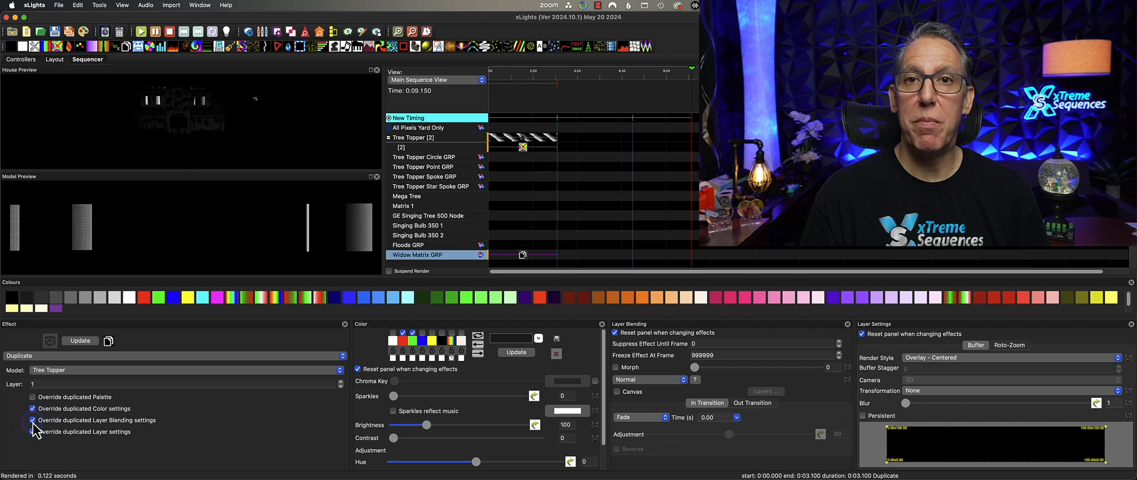
Leave the duplicate overriding palette, colour settings and layer settings.
click(34, 399)
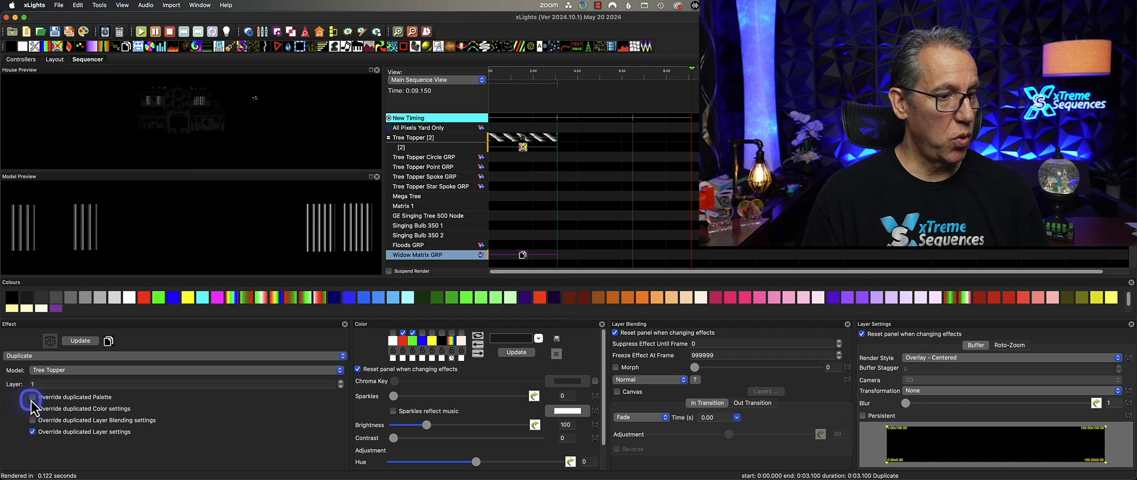
click(32, 407)
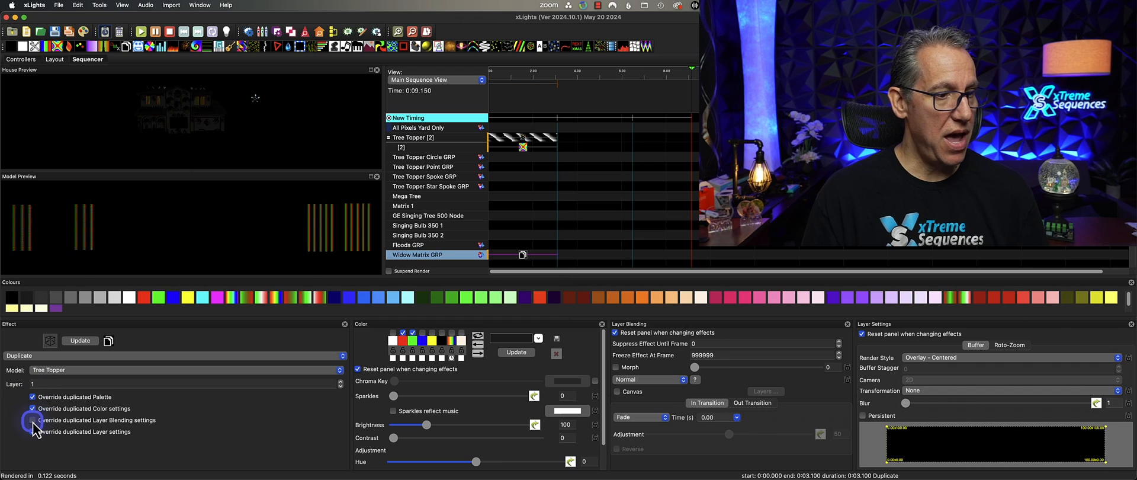
click(33, 420)
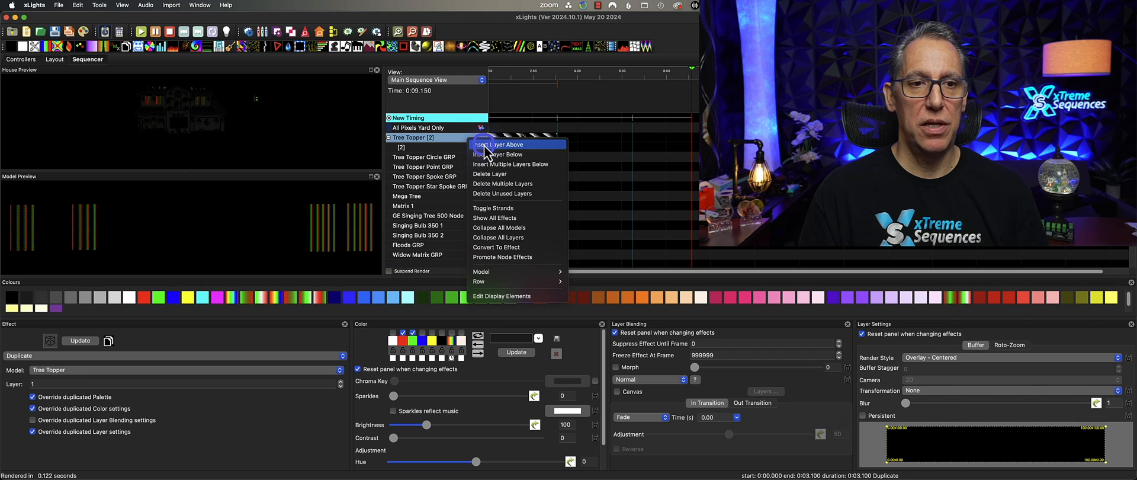
Add a Tree Topper layer with a four-armed Pinwheel blended as 1 is Unmask.
click(498, 154)
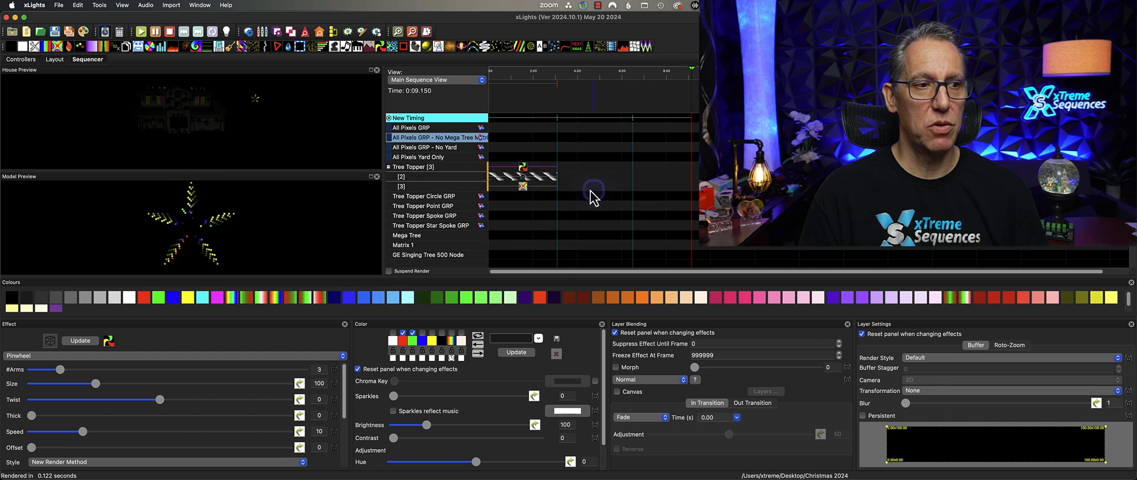
click(524, 178)
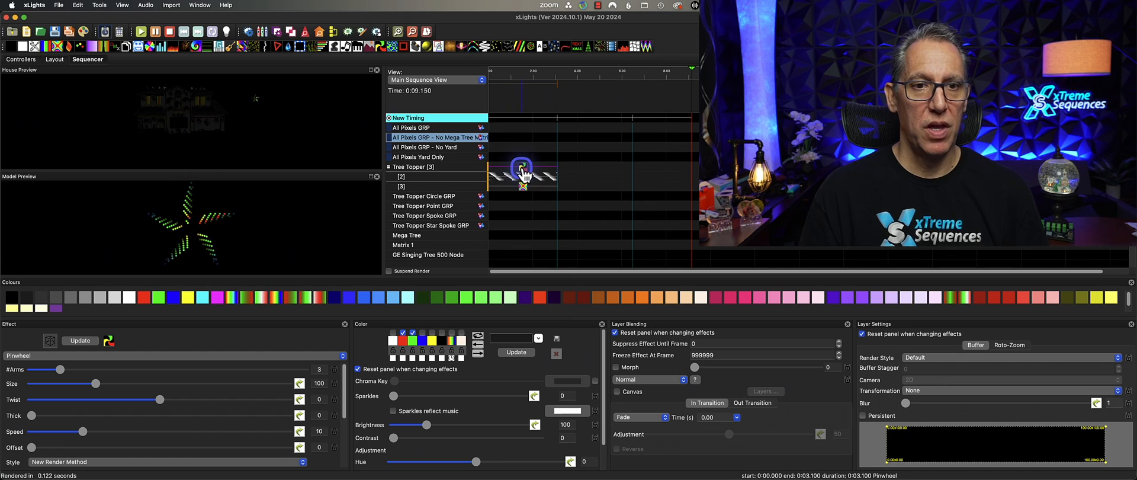
click(523, 176)
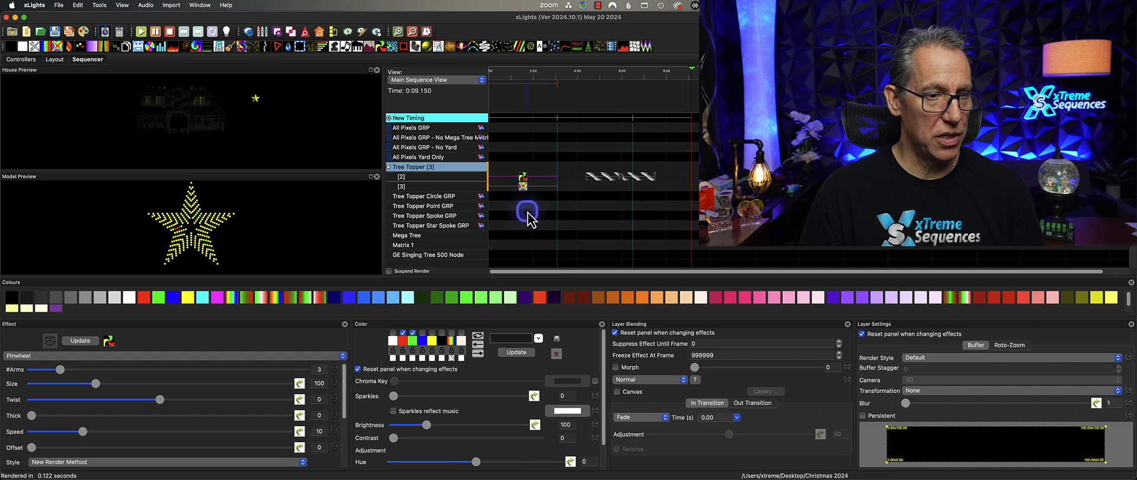
click(649, 379)
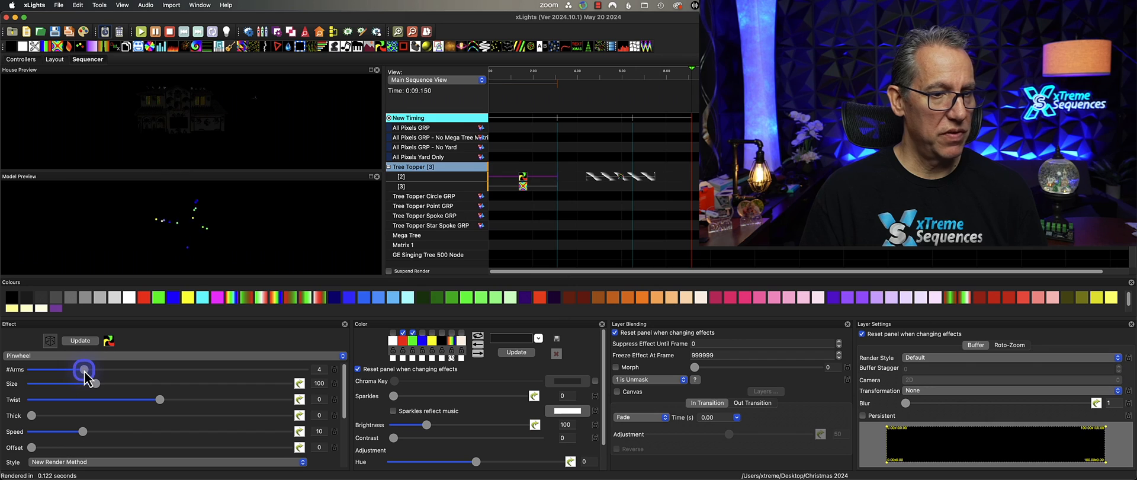
drag(32, 416, 87, 416)
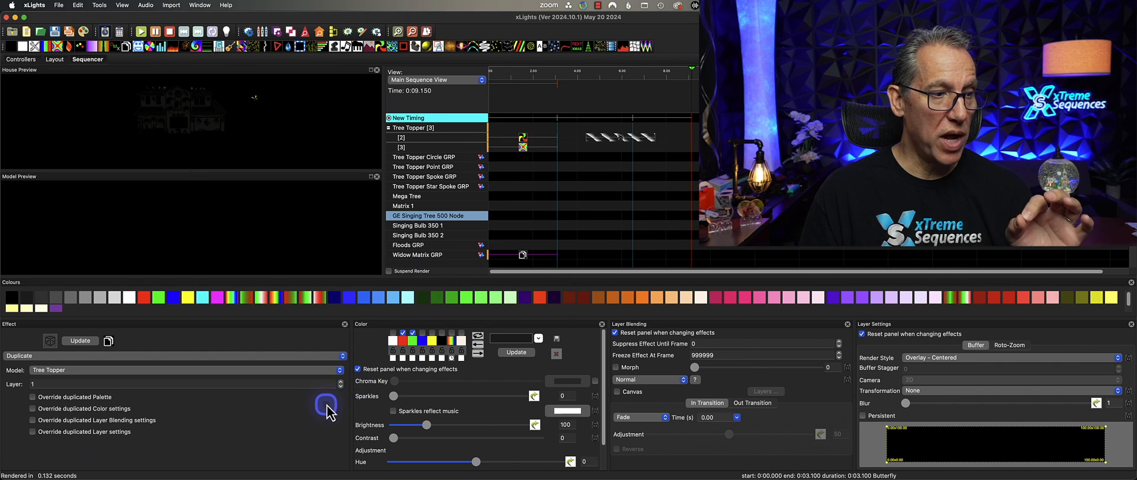
Switch the duplicate to Tree Topper layer 2 and try palette and colour overrides.
click(338, 380)
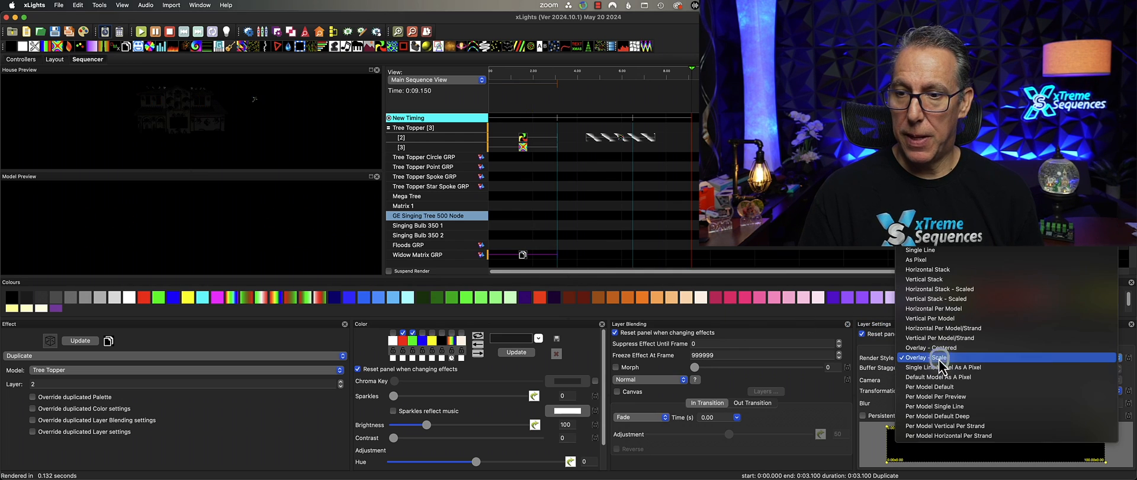
click(929, 347)
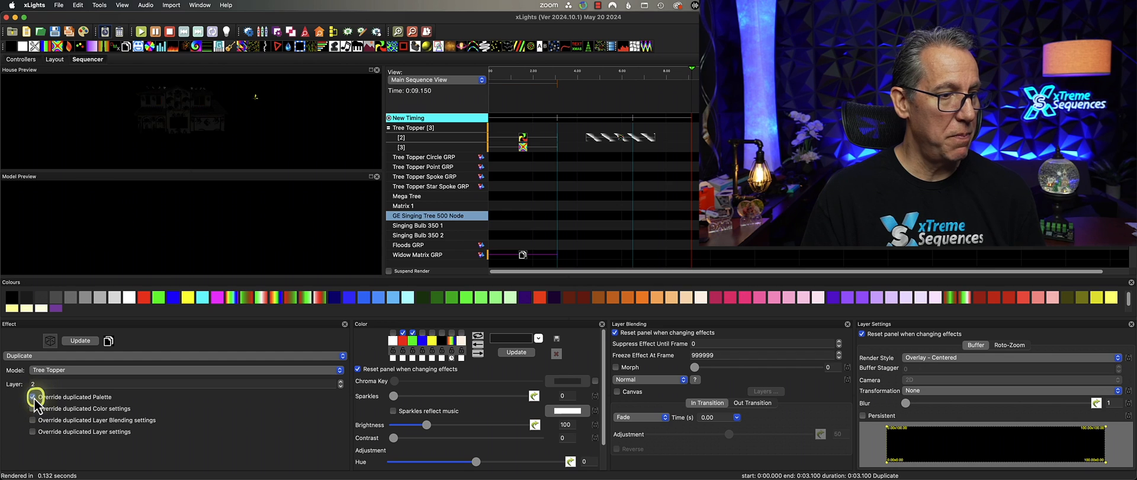
click(33, 397)
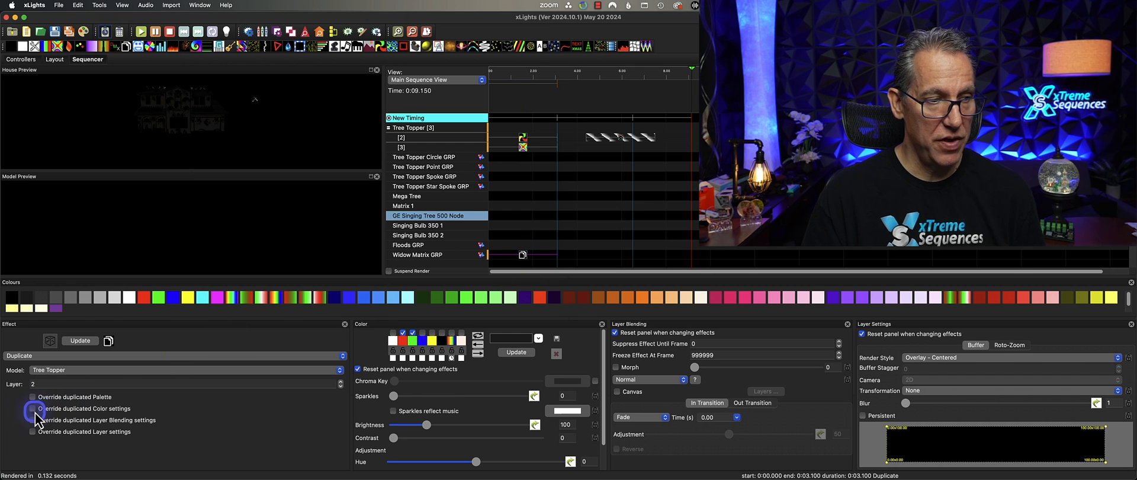
click(33, 408)
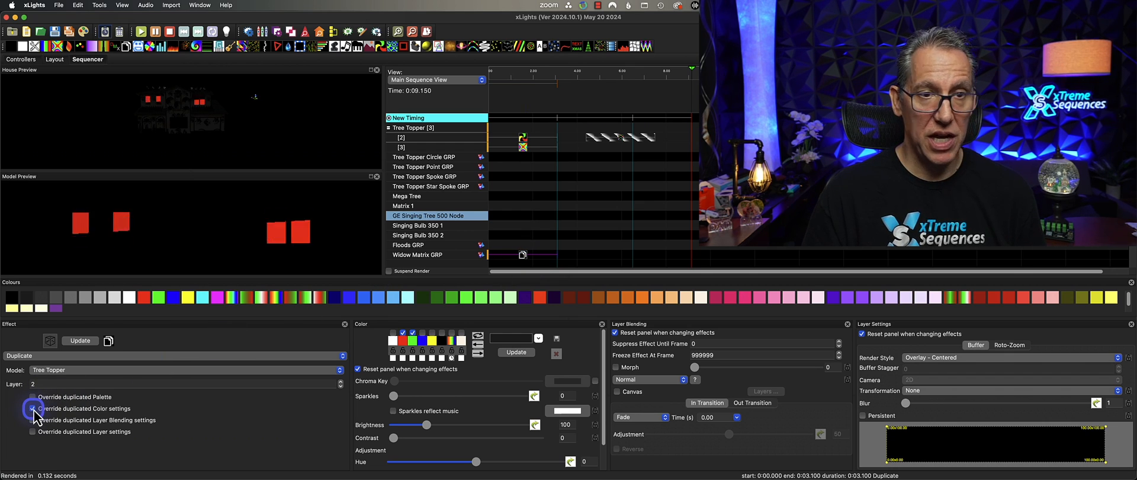
Leave only Override duplicated Layer settings ticked on the duplicate.
click(33, 421)
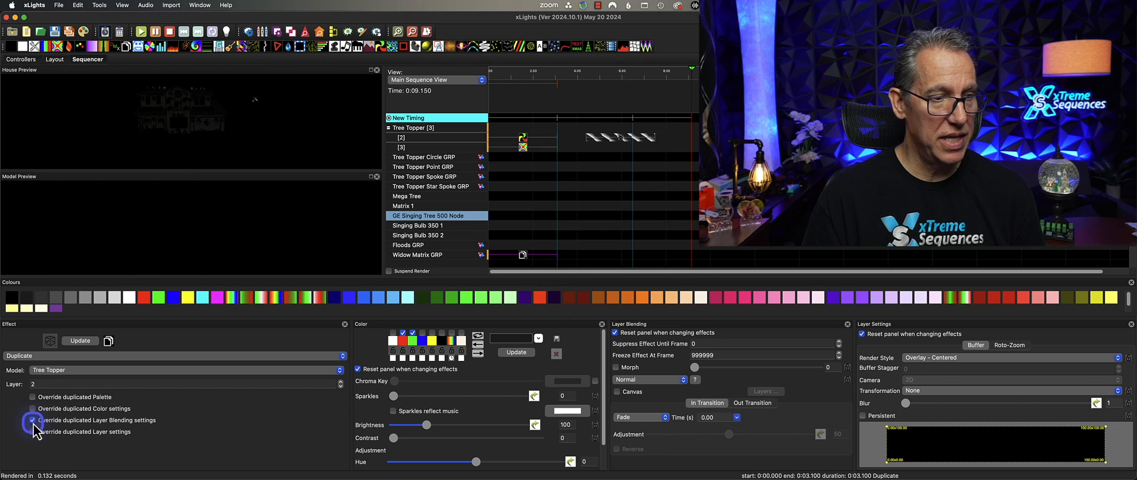
click(33, 431)
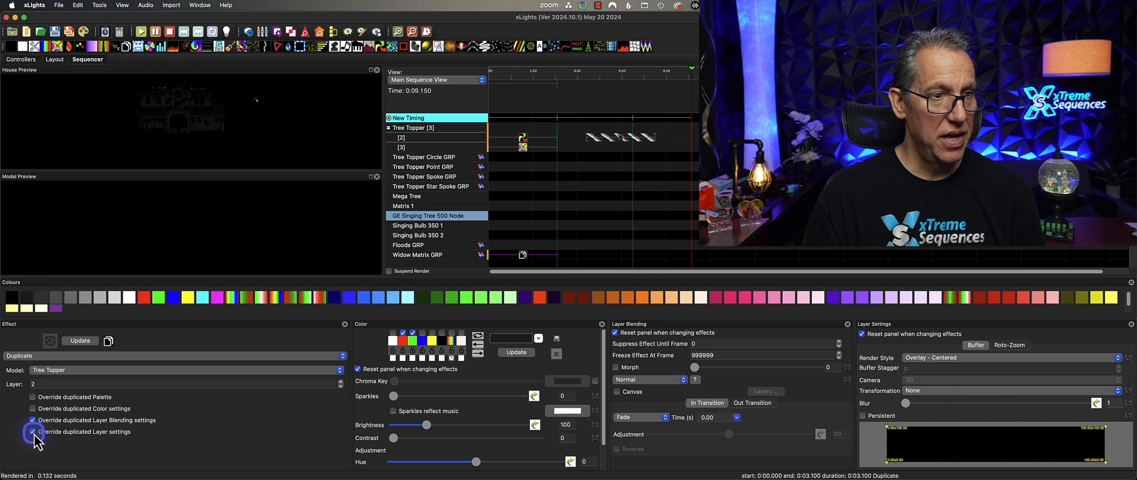
click(33, 431)
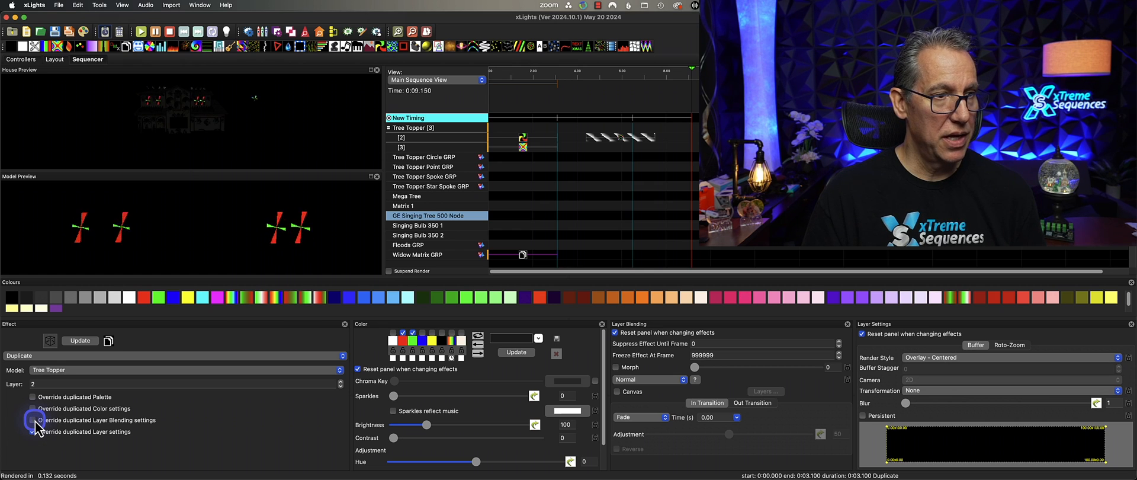
click(33, 431)
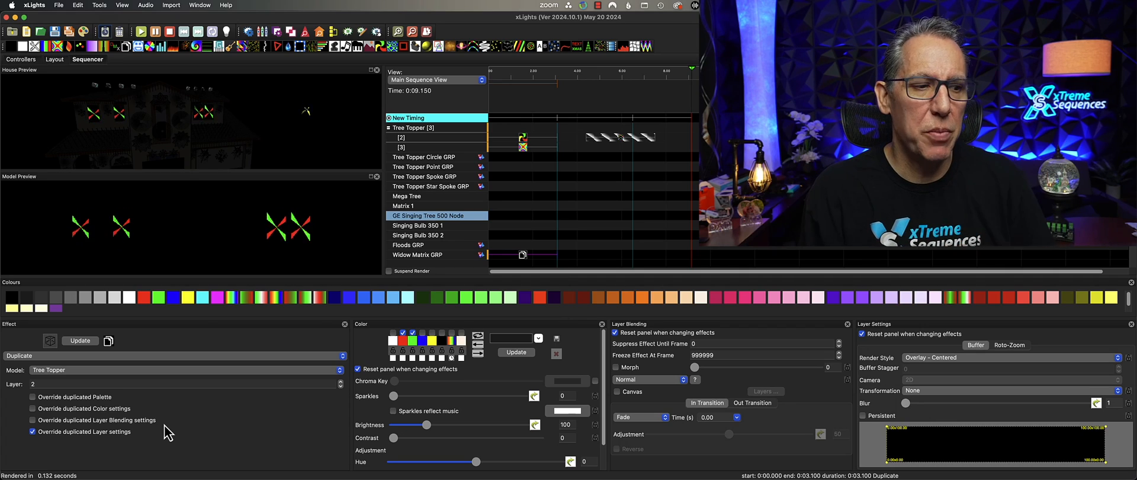
Toggle the duplicate's overrides and change a palette colour.
click(33, 431)
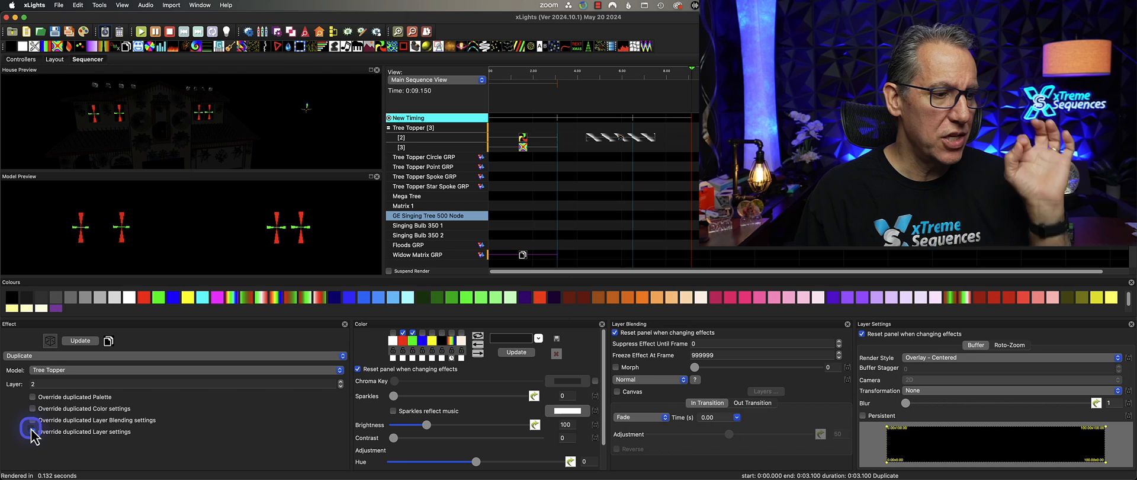
click(33, 420)
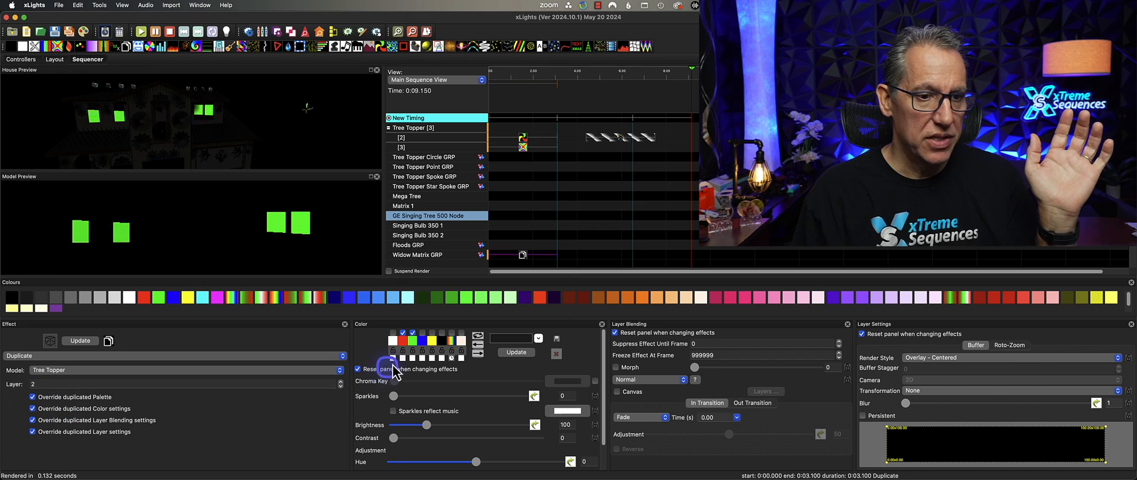
click(423, 333)
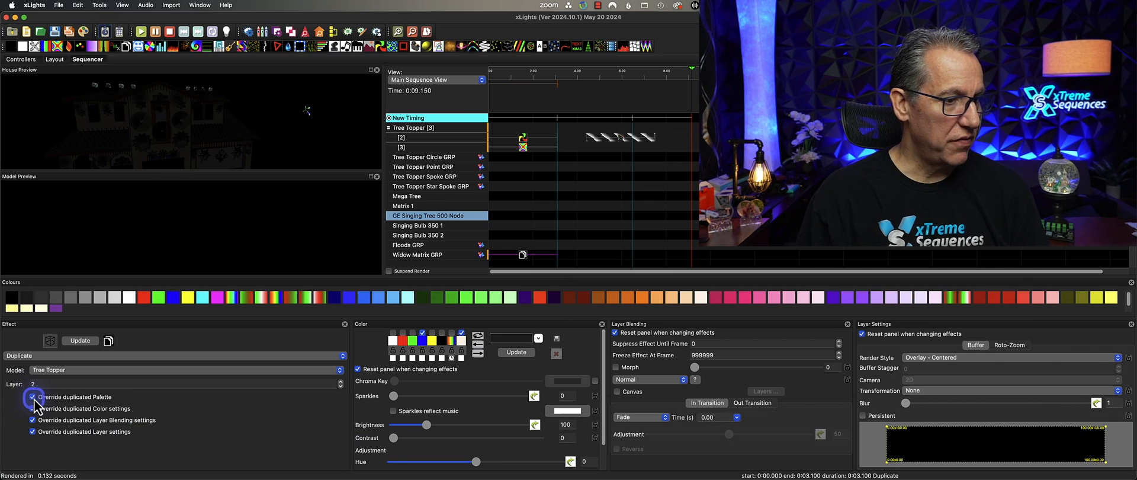
click(33, 397)
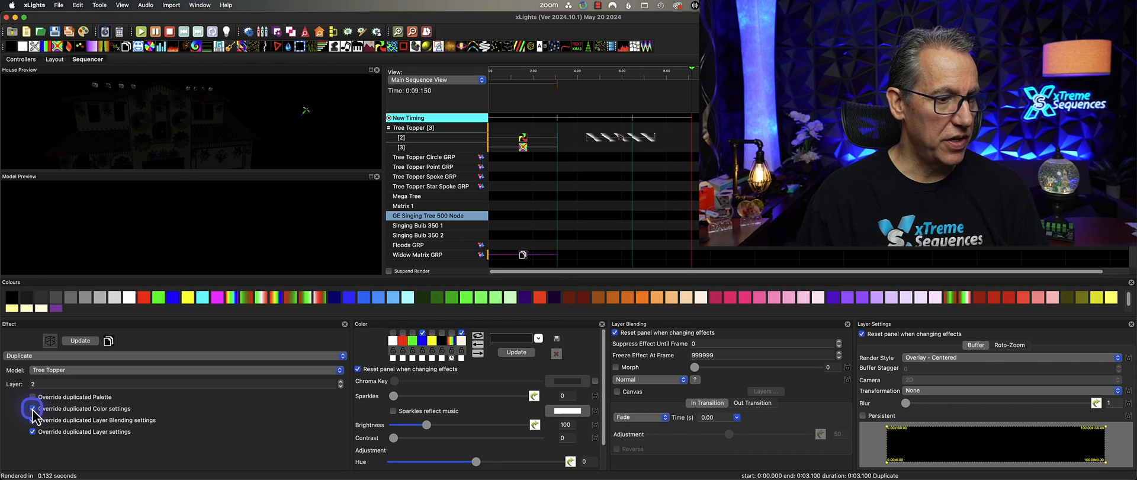
Settle the duplicate on palette and layer settings overrides, giving white and blue pinwheels.
click(33, 396)
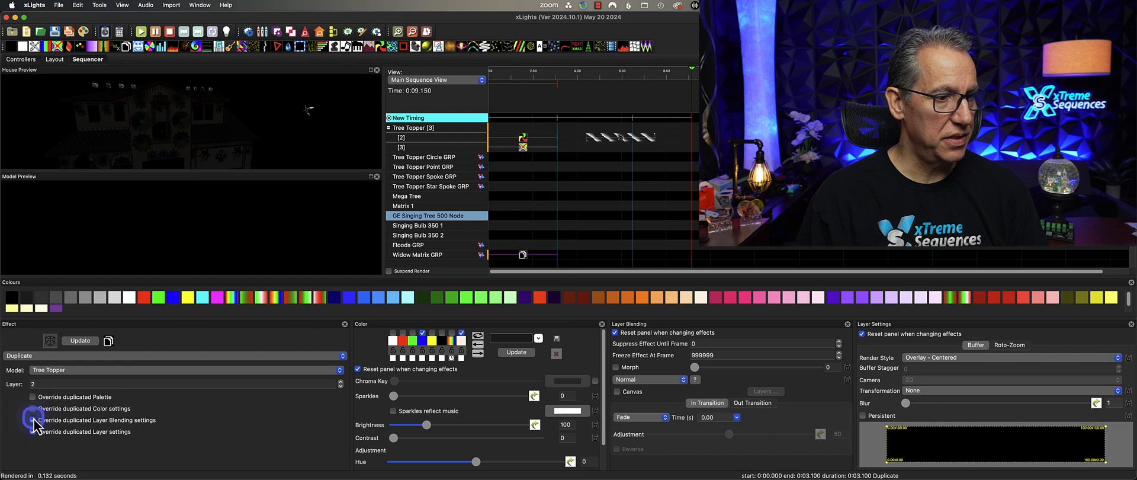
click(33, 431)
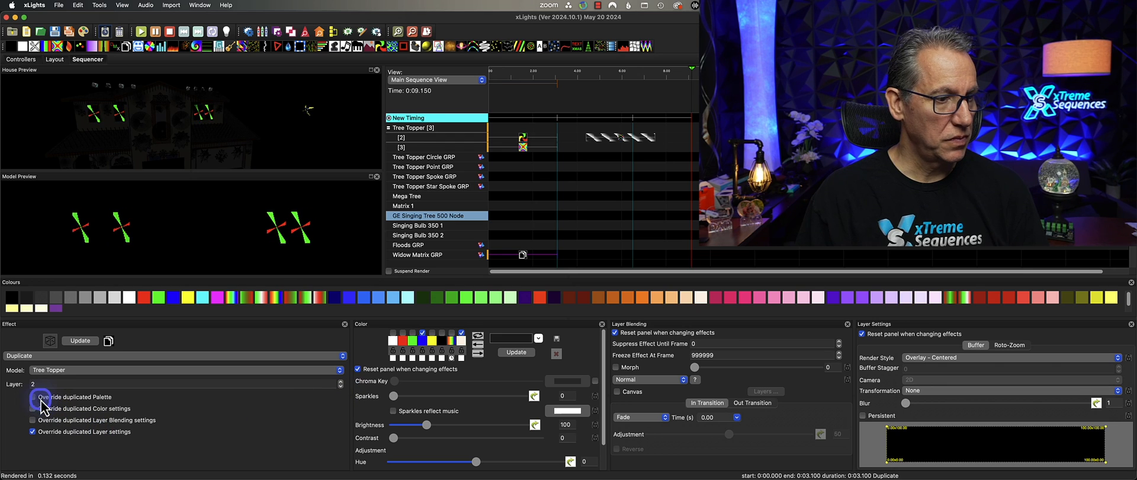
click(33, 397)
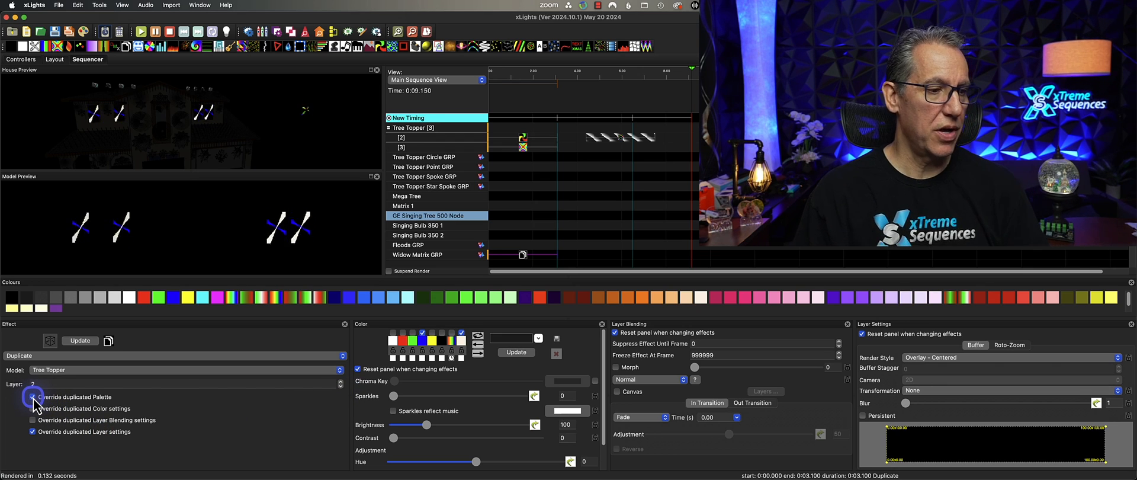
click(34, 397)
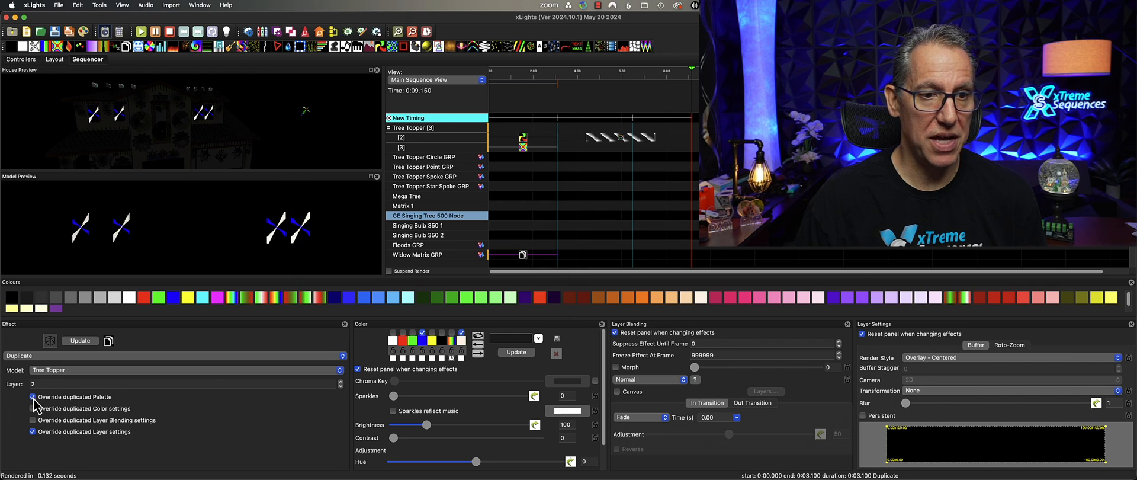
Add a pasted Pinwheel layer to Widow Matrix GRP rendered Overlay - Centered.
right_click(417, 255)
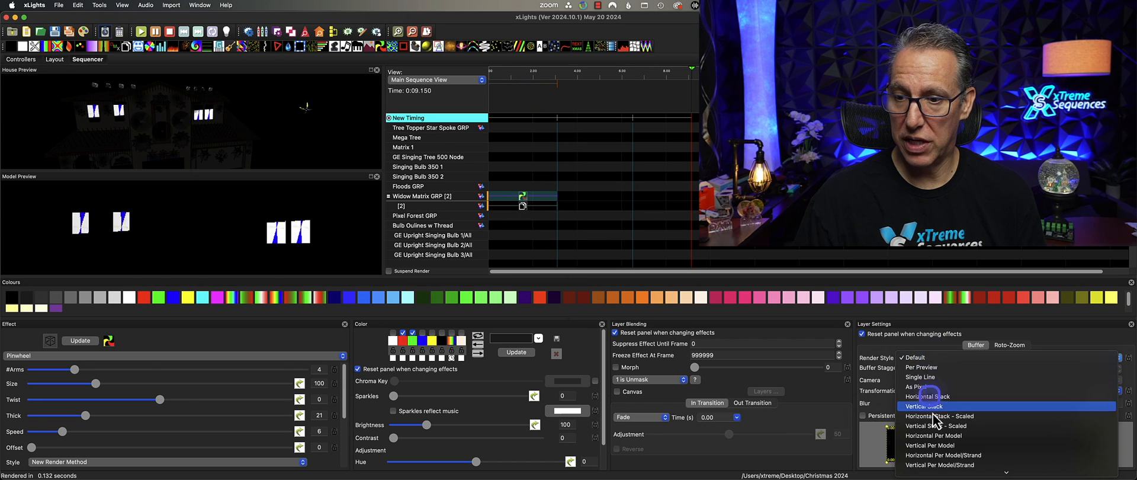
click(929, 358)
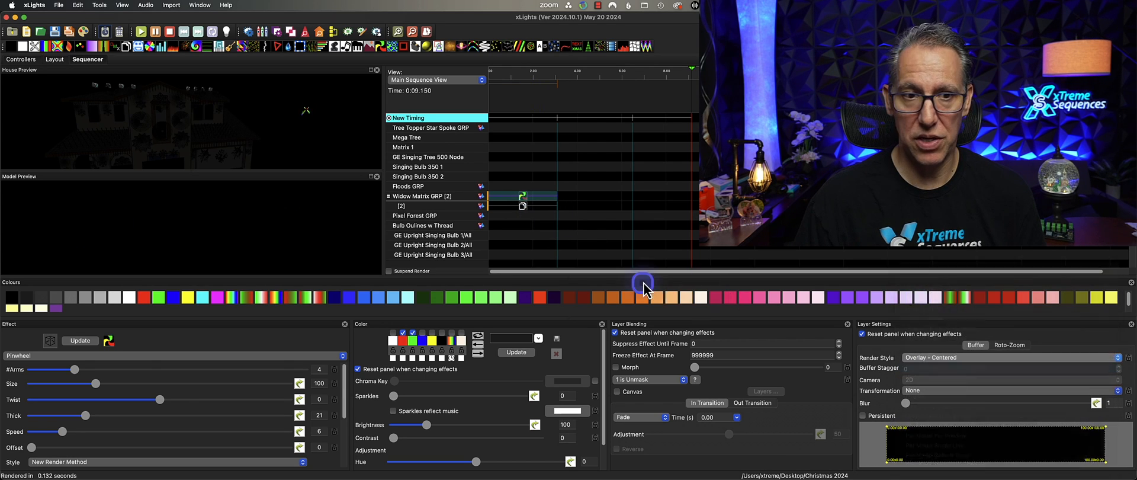
click(649, 379)
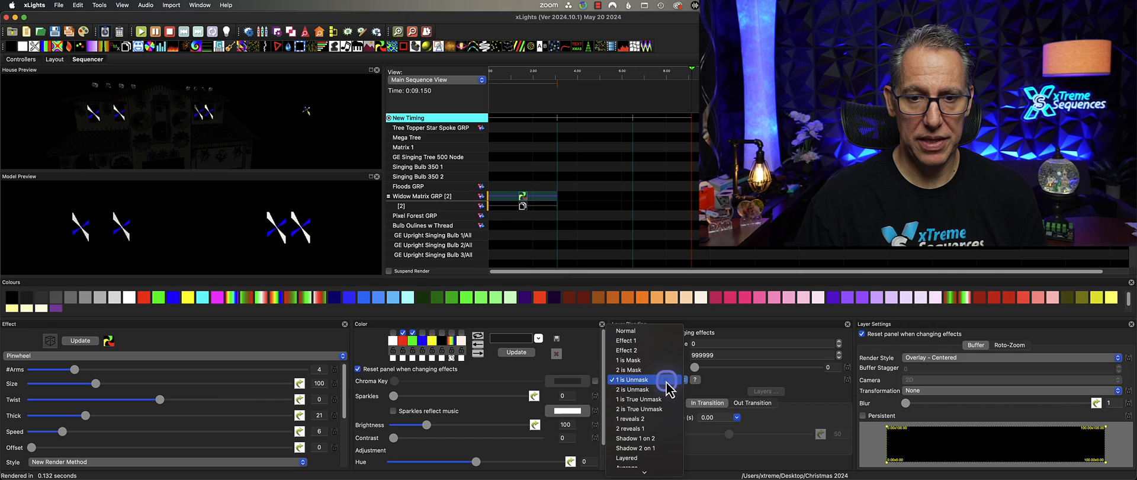
Blend the Pinwheel layer as 2 is Unmask, then change it to Additive.
click(635, 389)
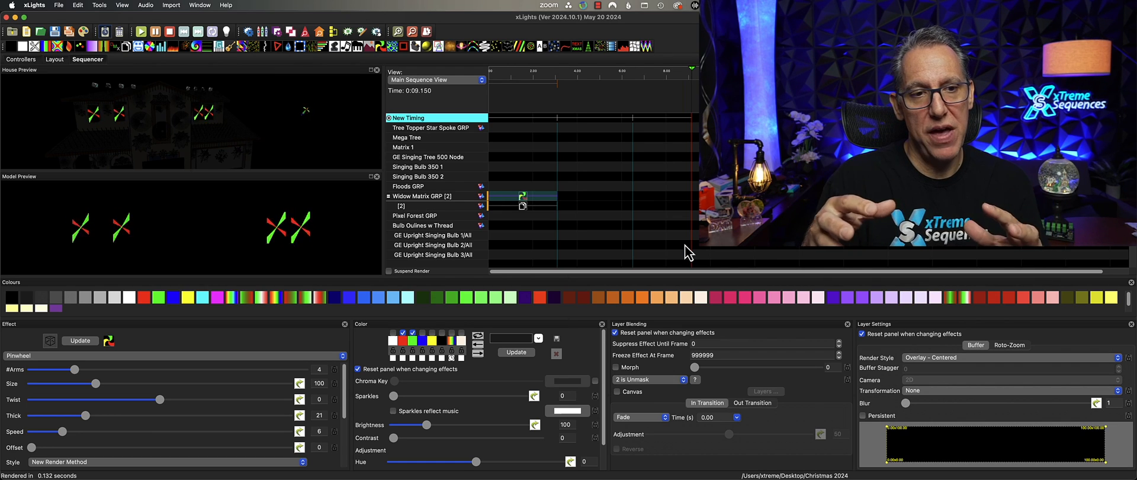
click(521, 205)
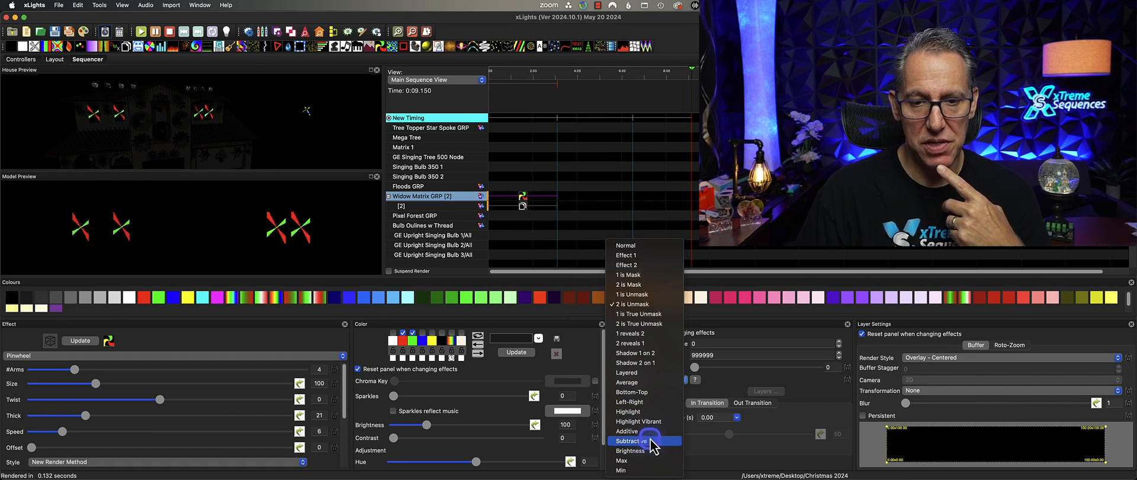
click(625, 430)
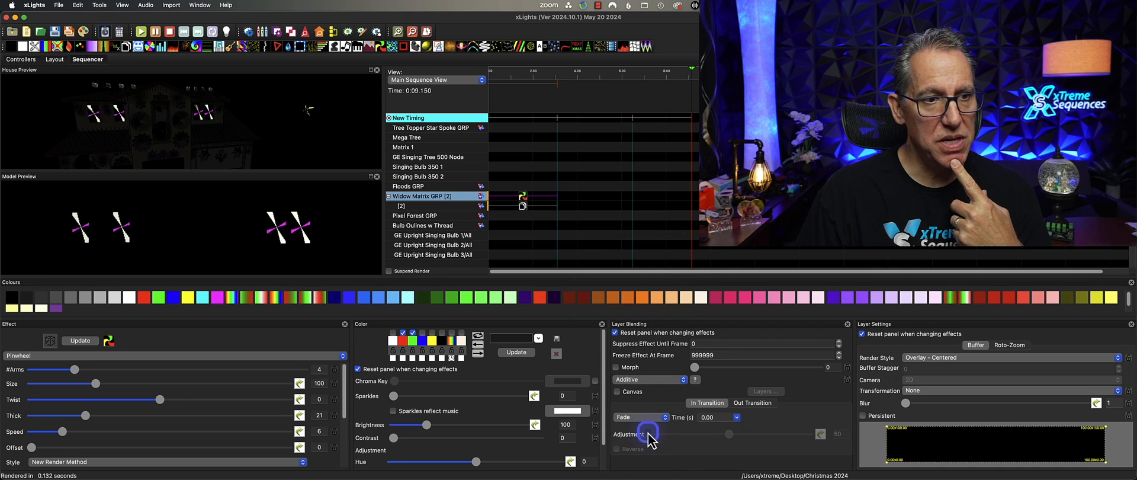